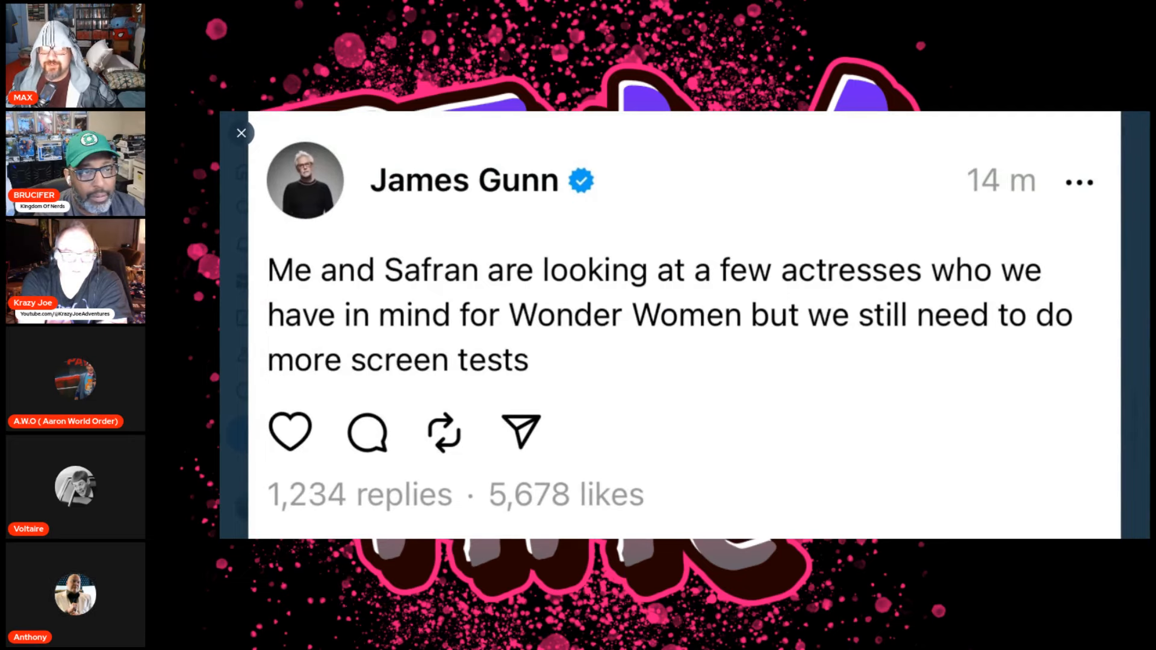
Advance the image preview to James Gunn's 'I didn't fire Gal' post
left_click(240, 134)
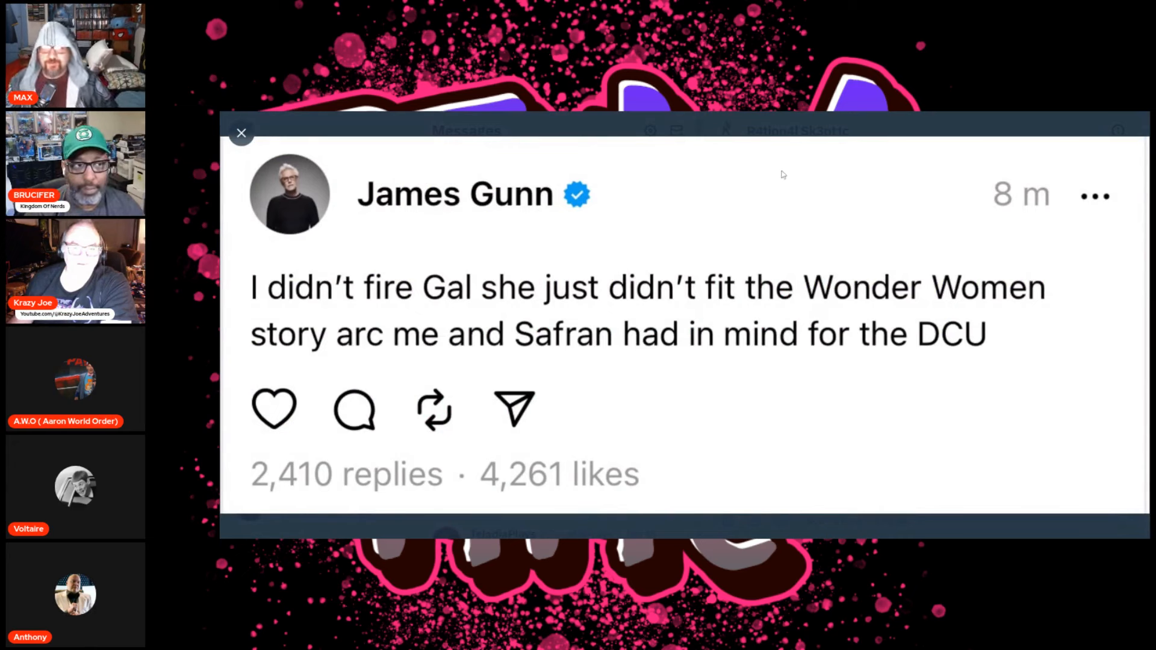
mouse_move(646, 139)
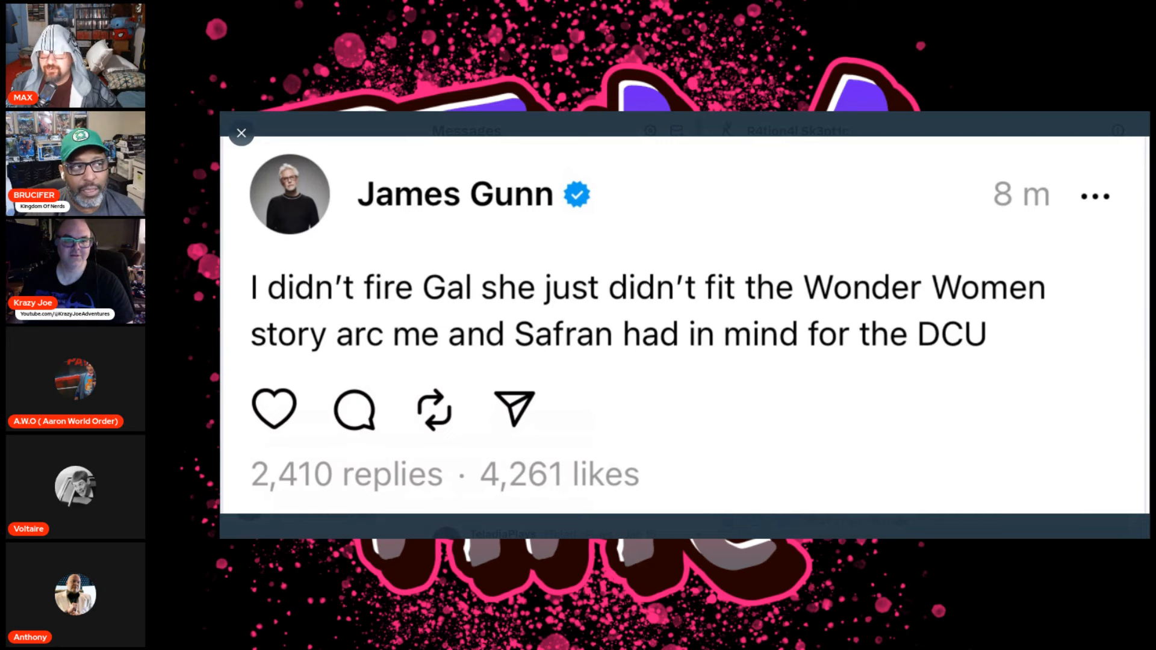
mouse_move(241, 132)
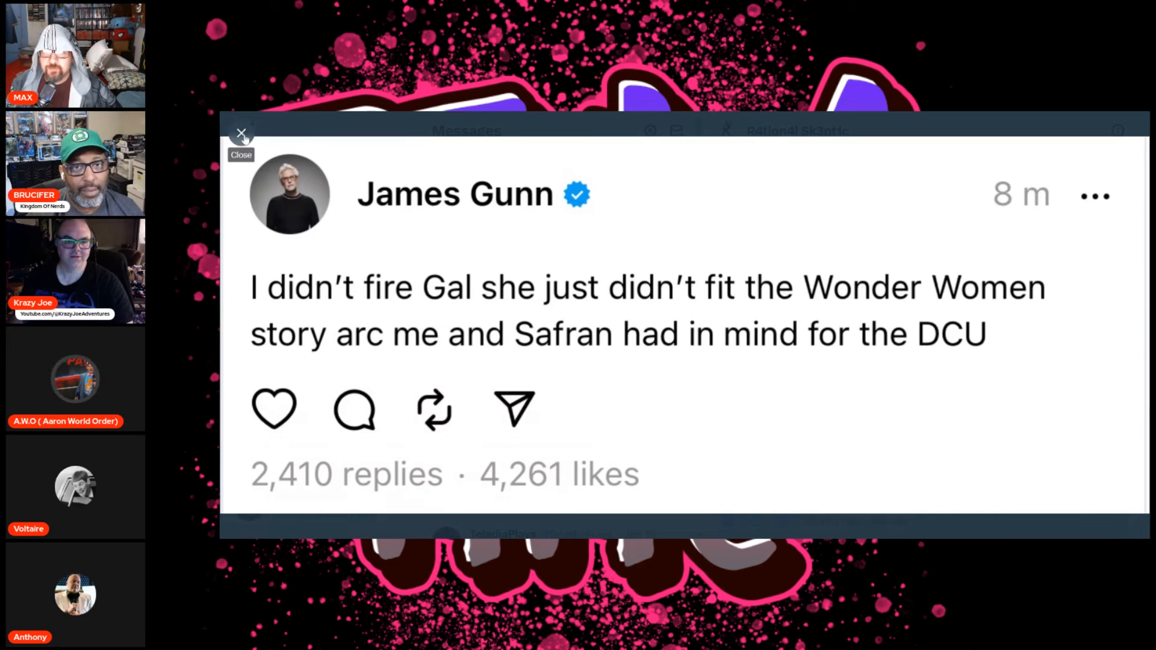
Close the image preview to reveal the mailbag post's 18 comments
left_click(241, 134)
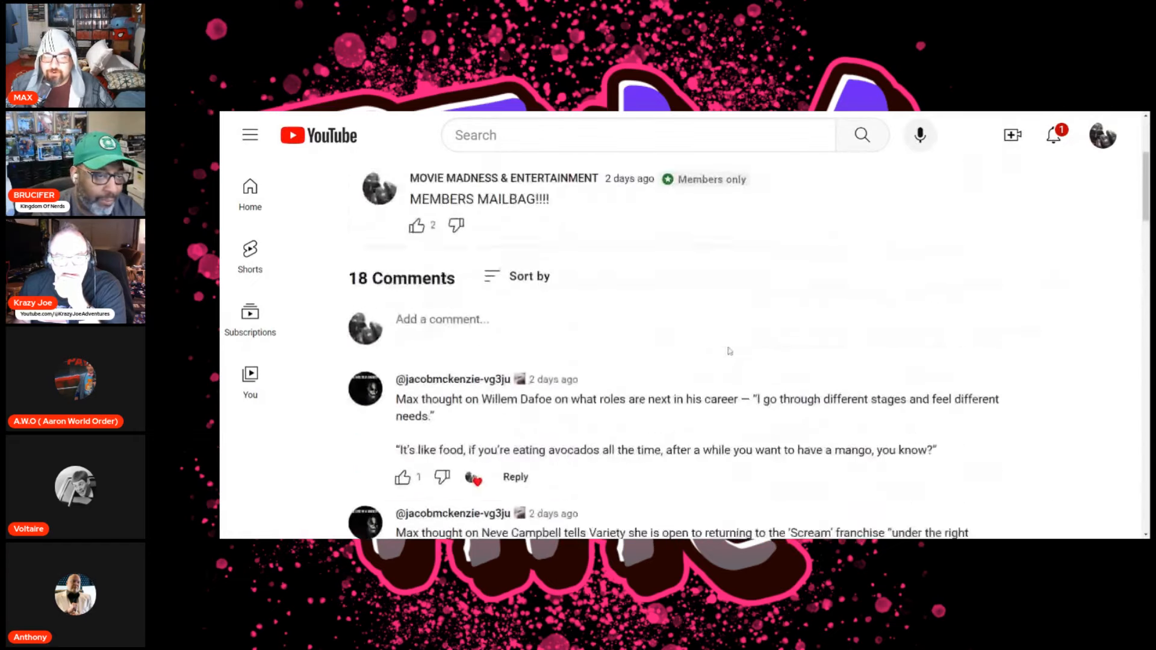
Scroll the mailbag comments down to the Downey Jr. and Bernthal remarks
scroll("down", 3)
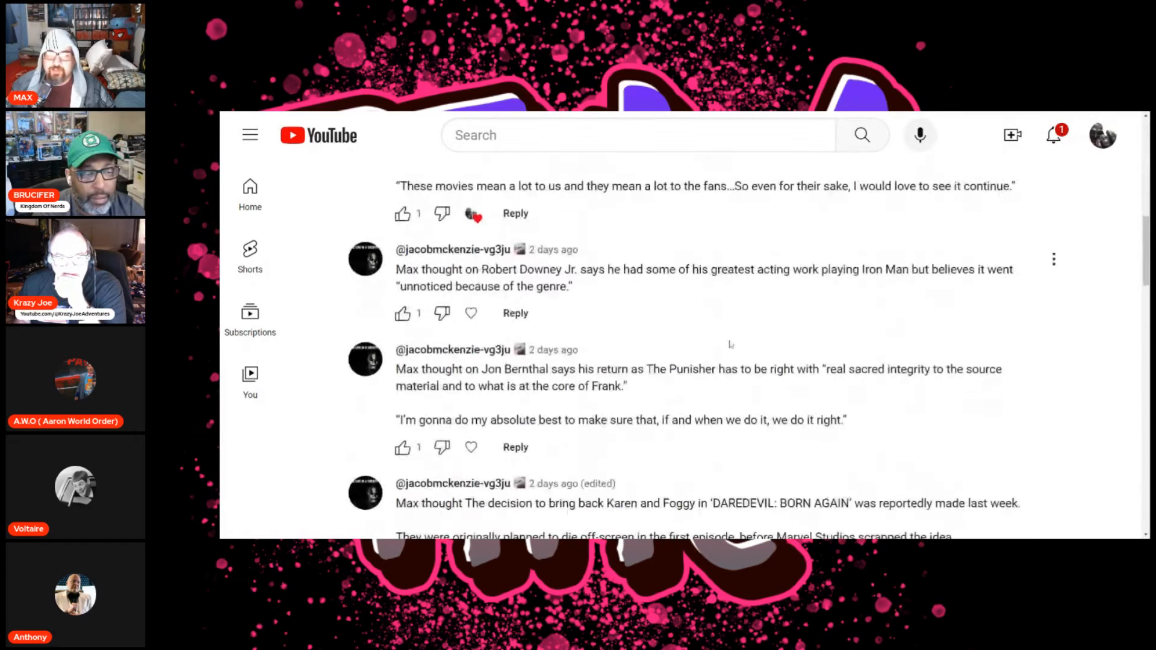
scroll("down", 3)
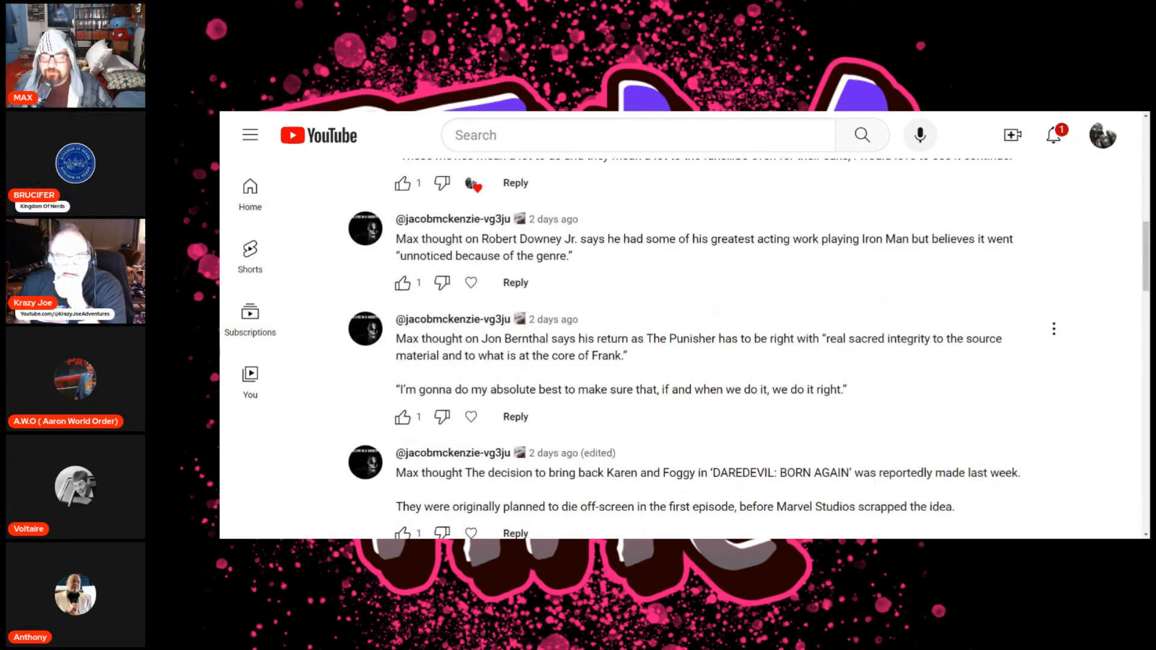
mouse_move(442, 283)
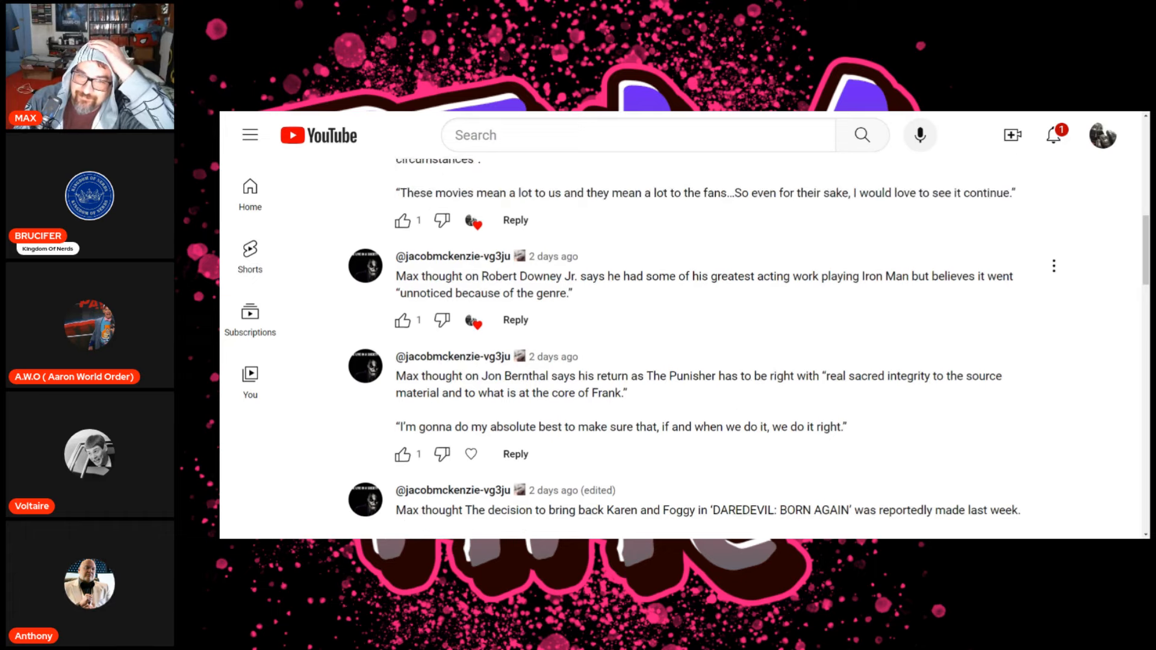
scroll("down", 3)
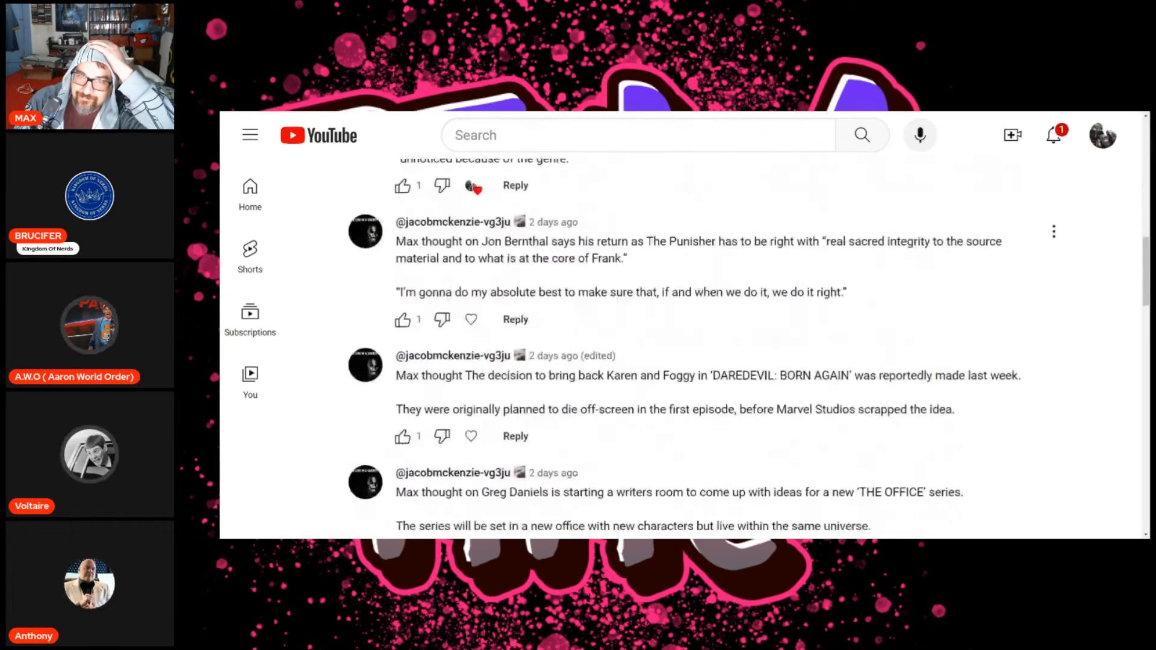
Heart the Jon Bernthal Punisher comment as the creator
scroll("down", 3)
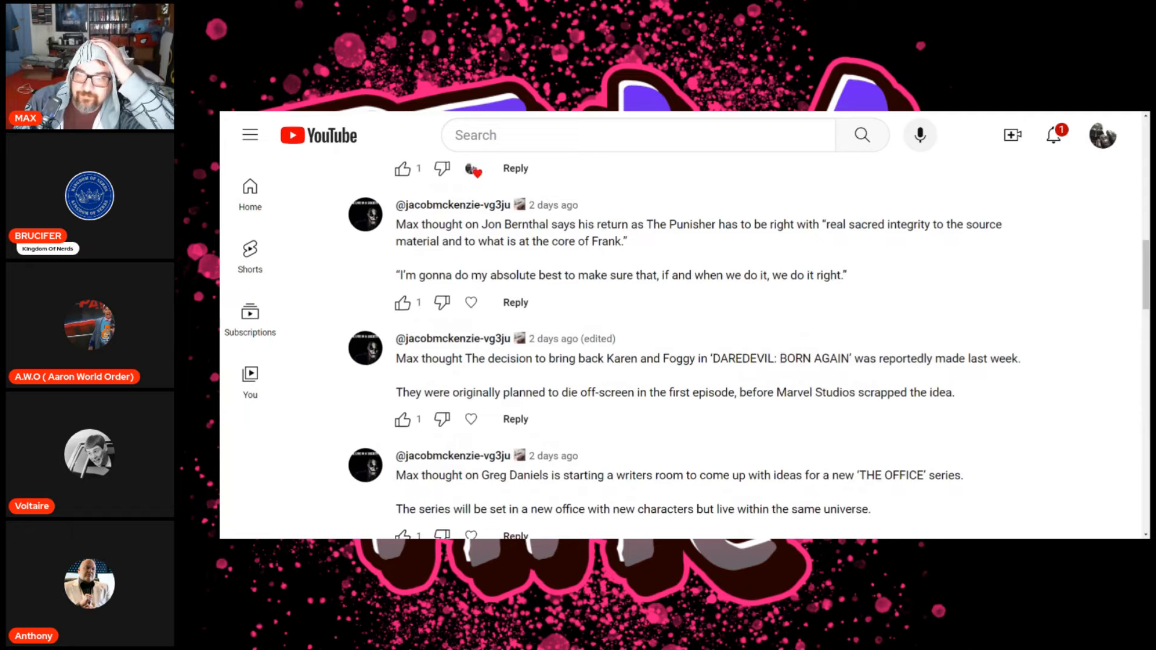
scroll("down", 3)
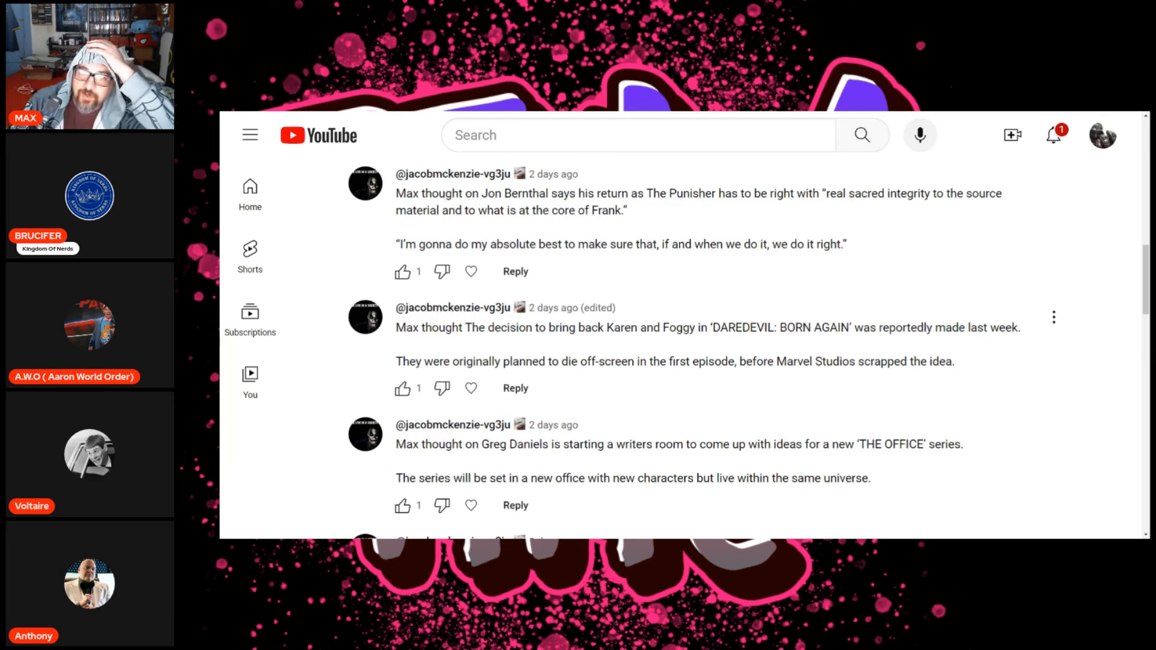
left_click(470, 272)
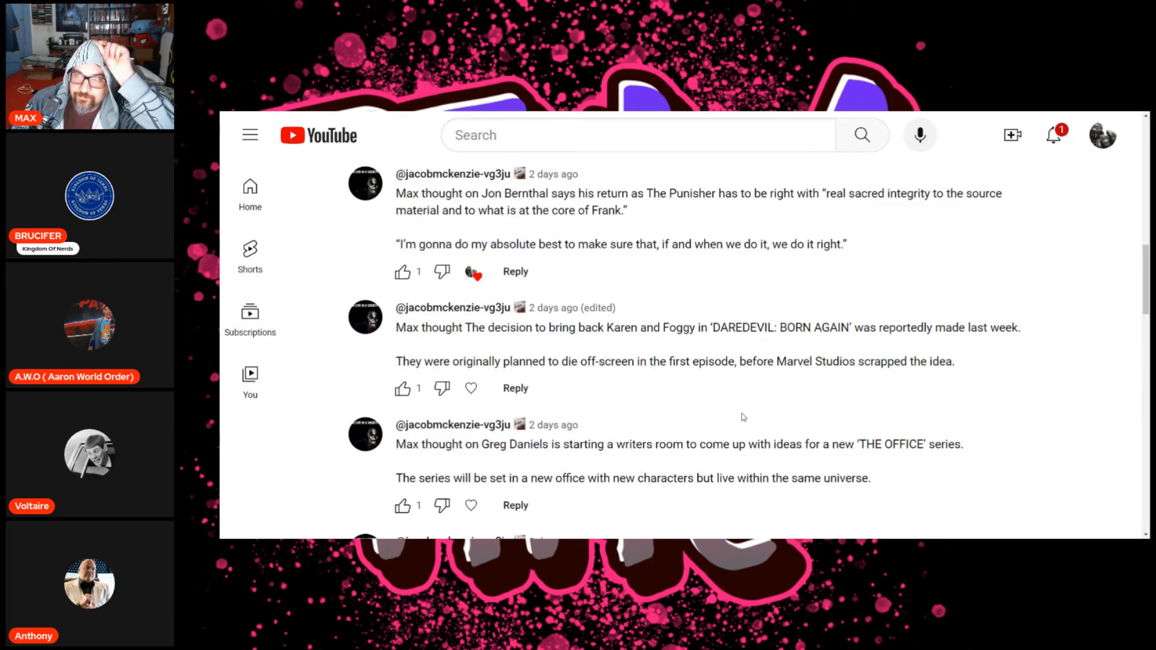
scroll("down", 3)
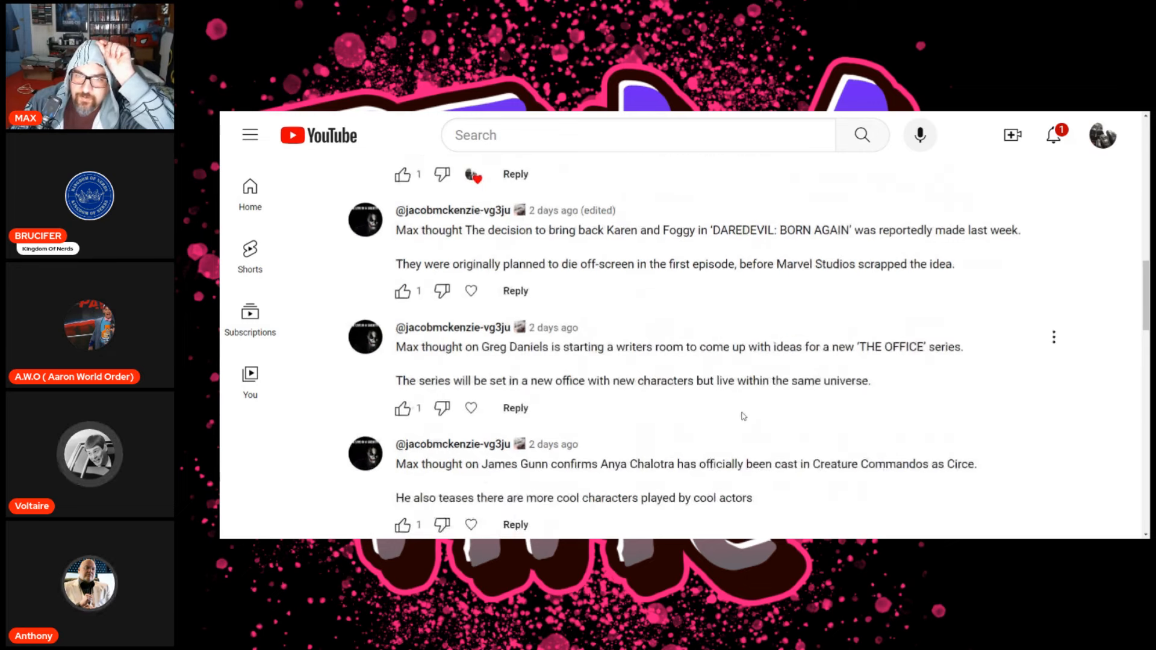
scroll("down", 3)
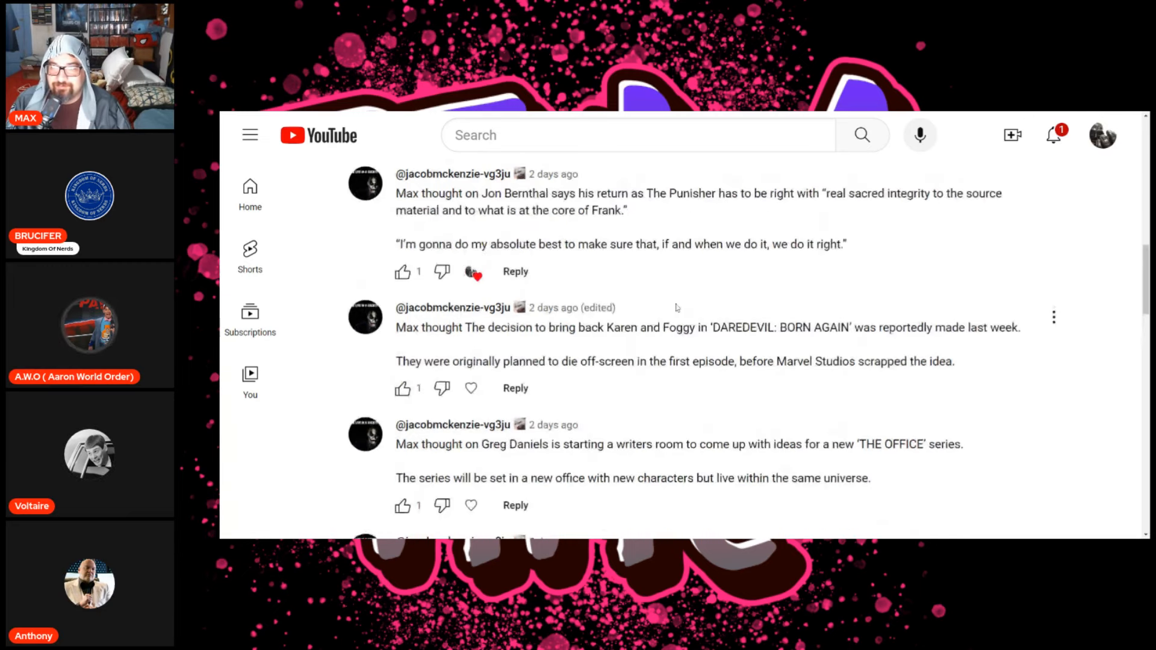
scroll("down", 3)
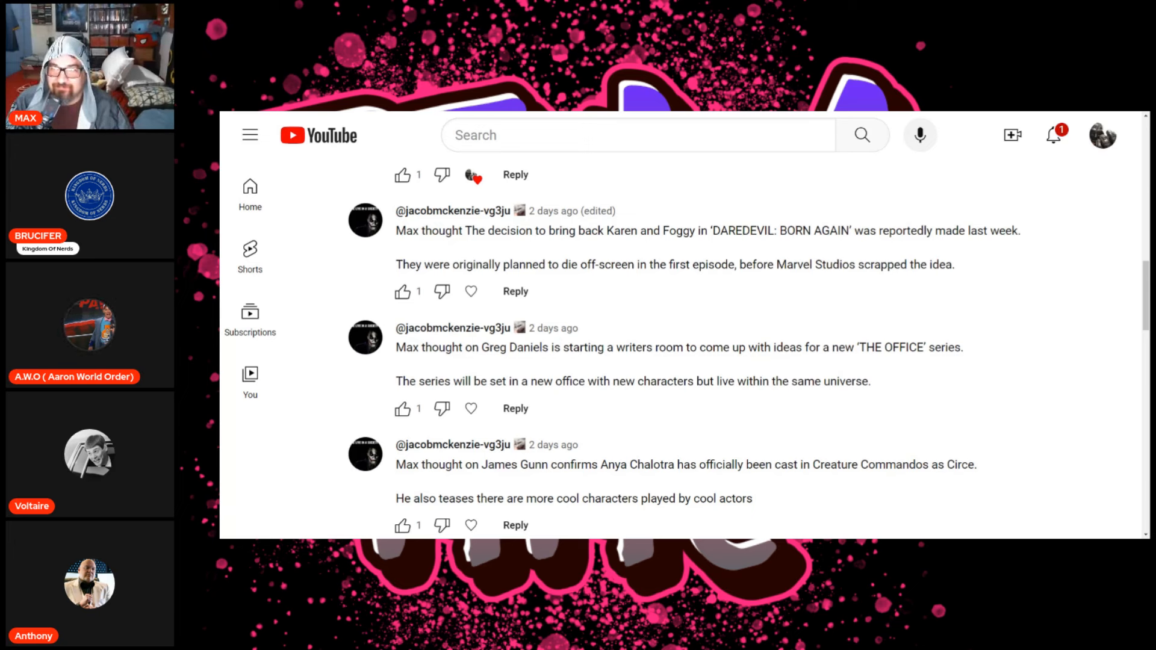
mouse_move(1060, 165)
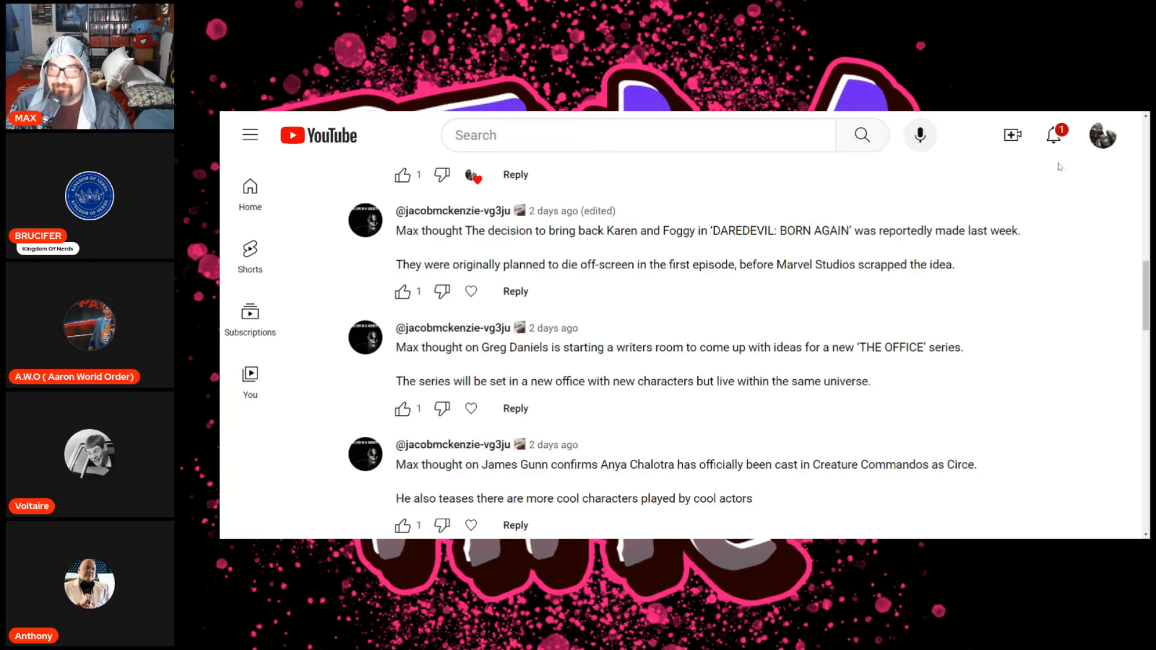
Show the notifications panel from the top-bar bell icon
left_click(1053, 135)
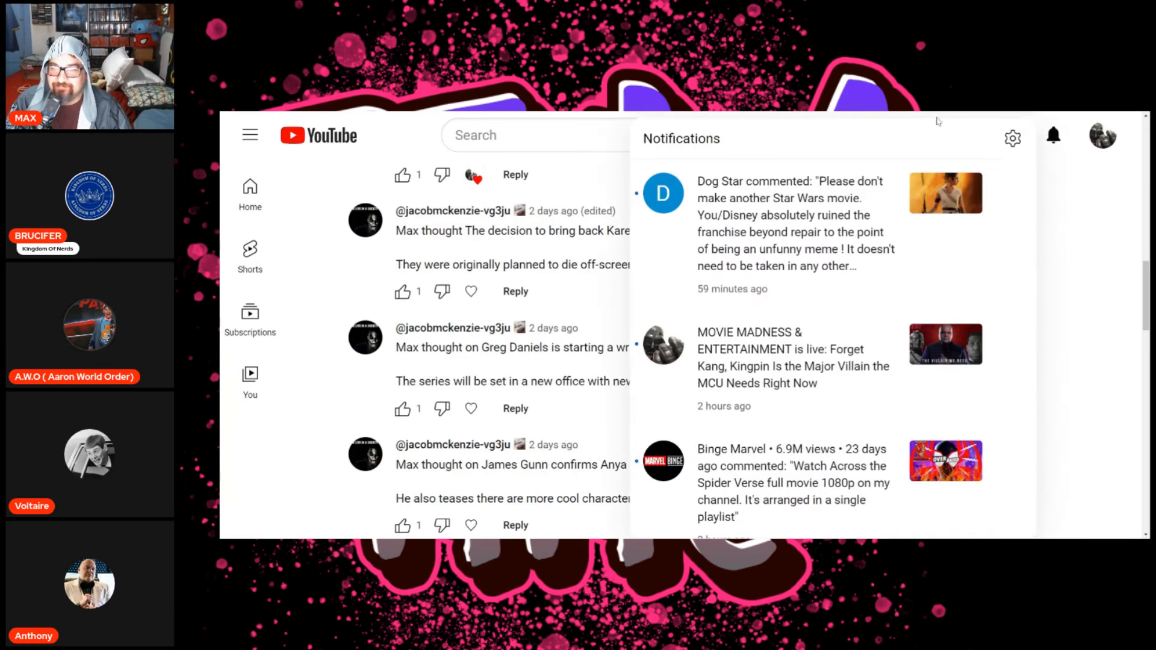
mouse_move(914, 114)
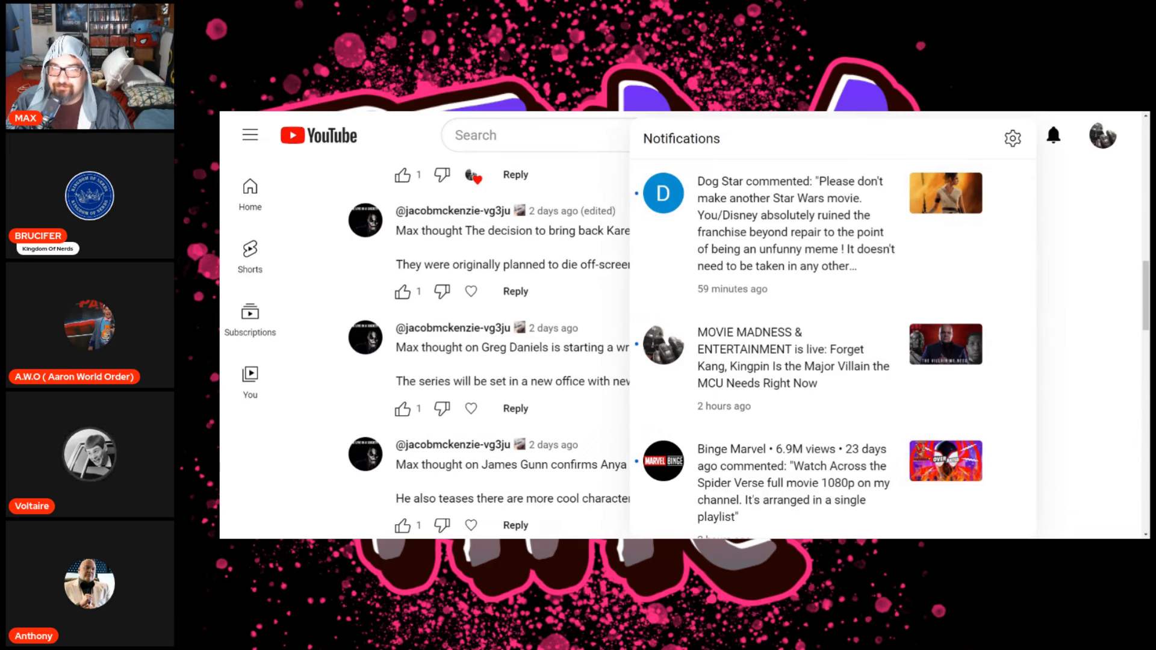
mouse_move(326, 355)
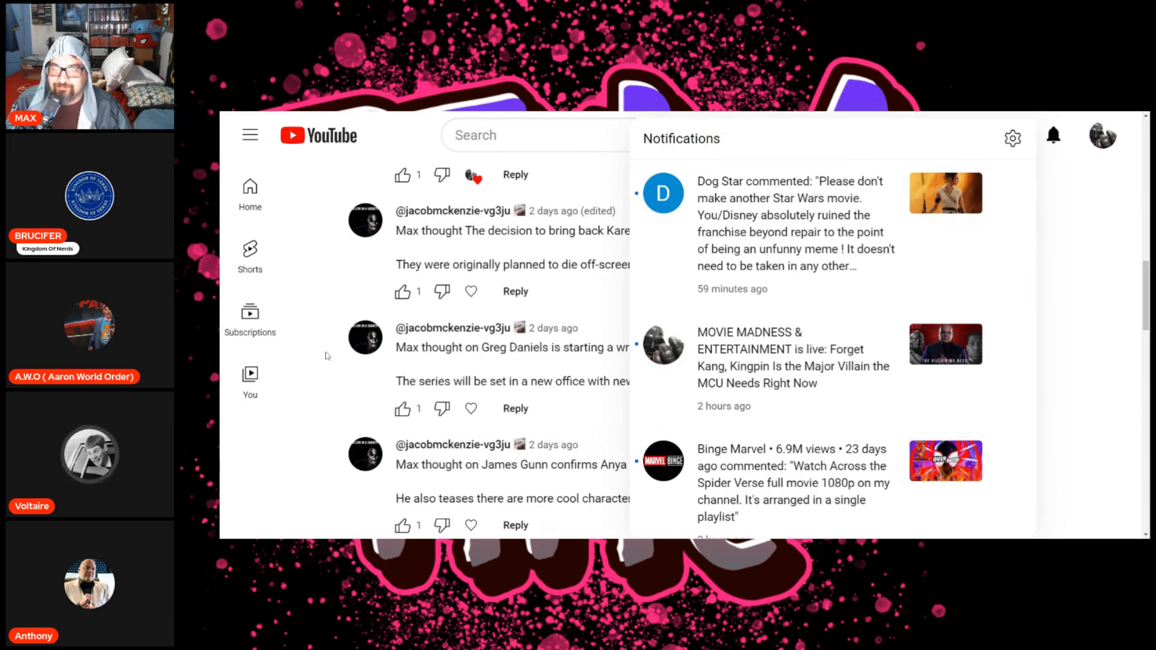